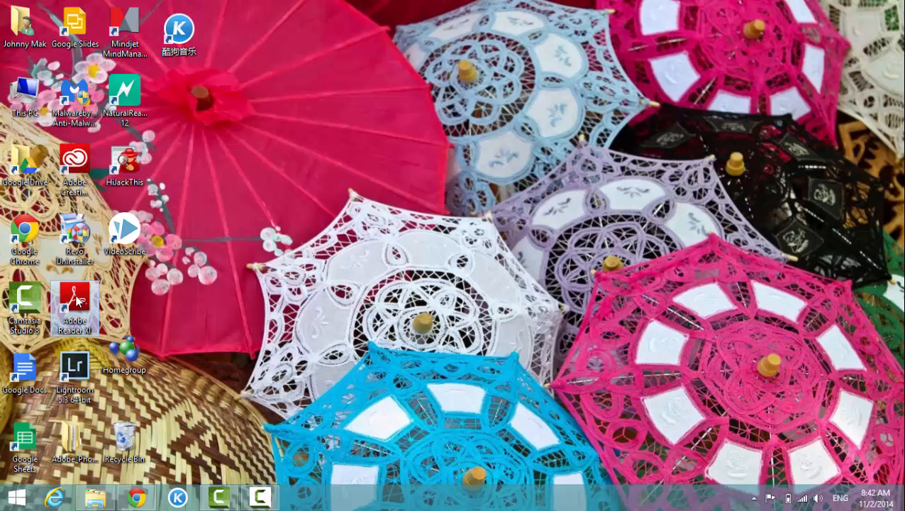
# Launch Adobe Reader XI from its desktop shortcut
pyautogui.doubleClick(73, 298)
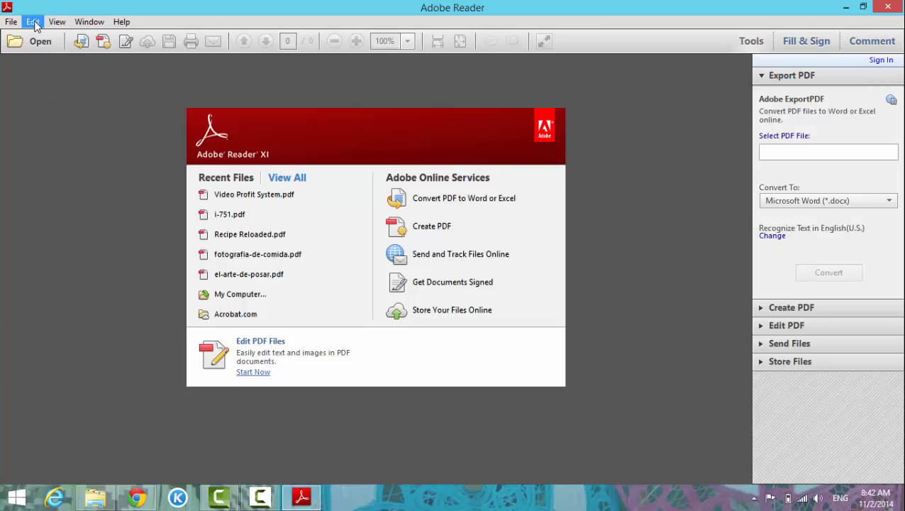
# Bring up the Preferences window from the Edit menu
pyautogui.click(33, 21)
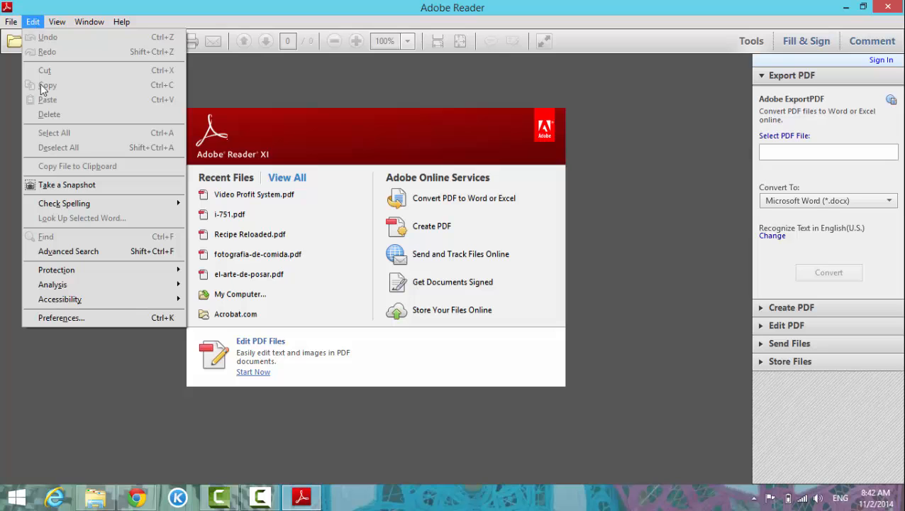
pyautogui.moveTo(61, 318)
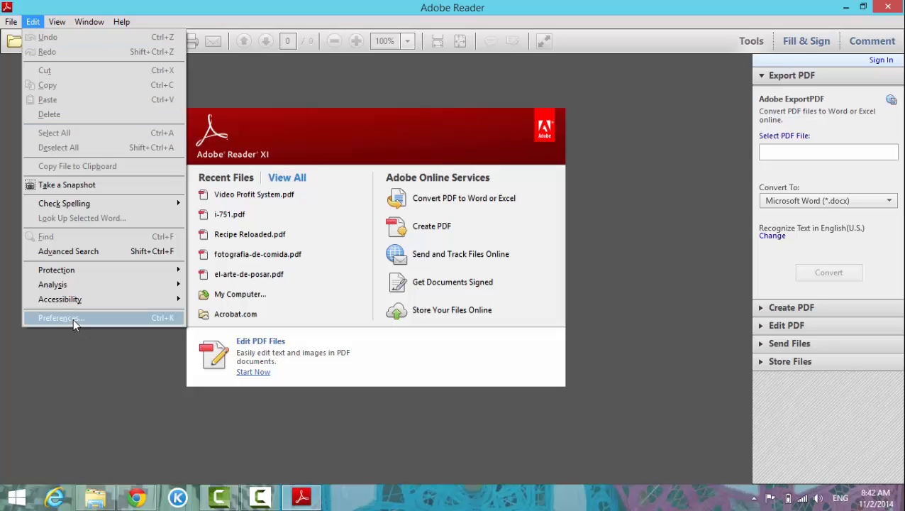
pyautogui.click(58, 318)
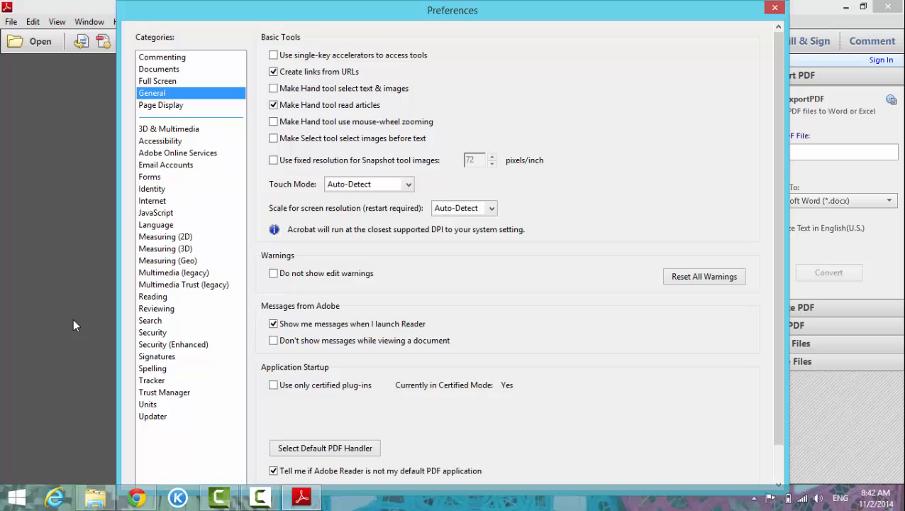
pyautogui.moveTo(169, 130)
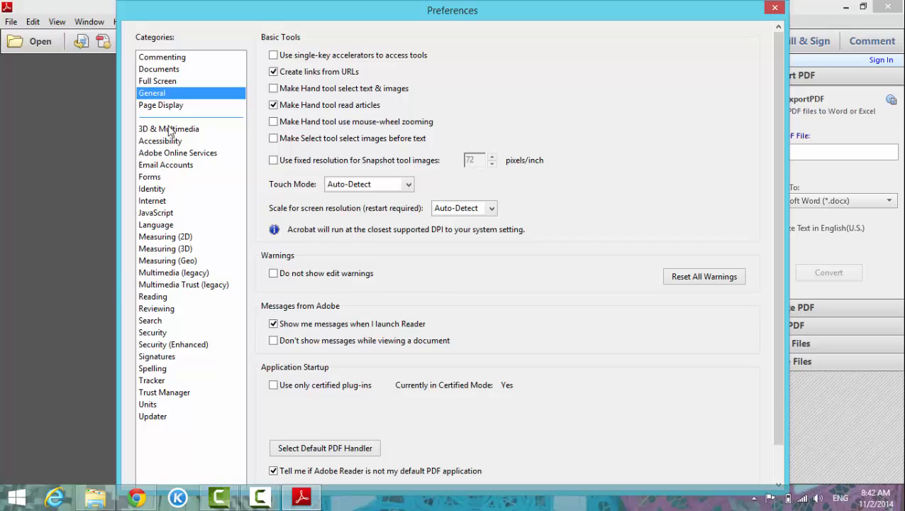
pyautogui.moveTo(166, 101)
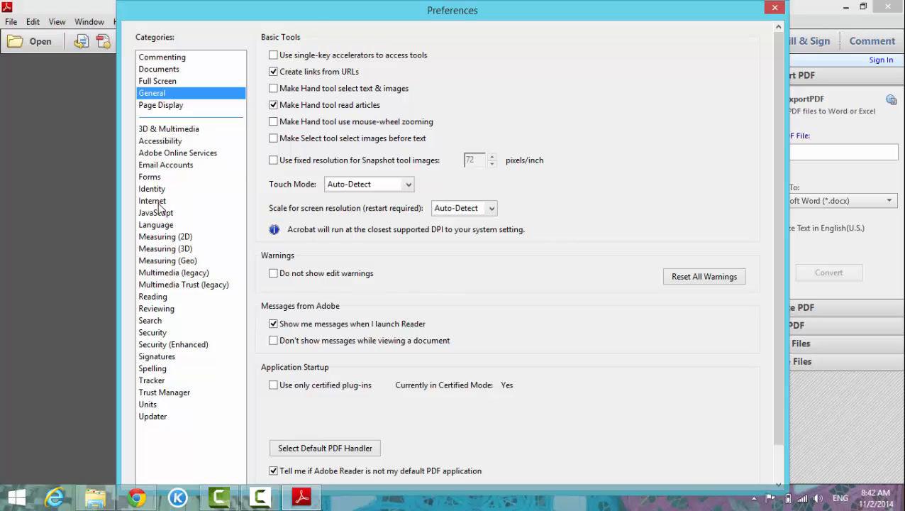
# In the Internet category, turn off 'Display in Read Mode by default' and confirm with OK
pyautogui.click(152, 202)
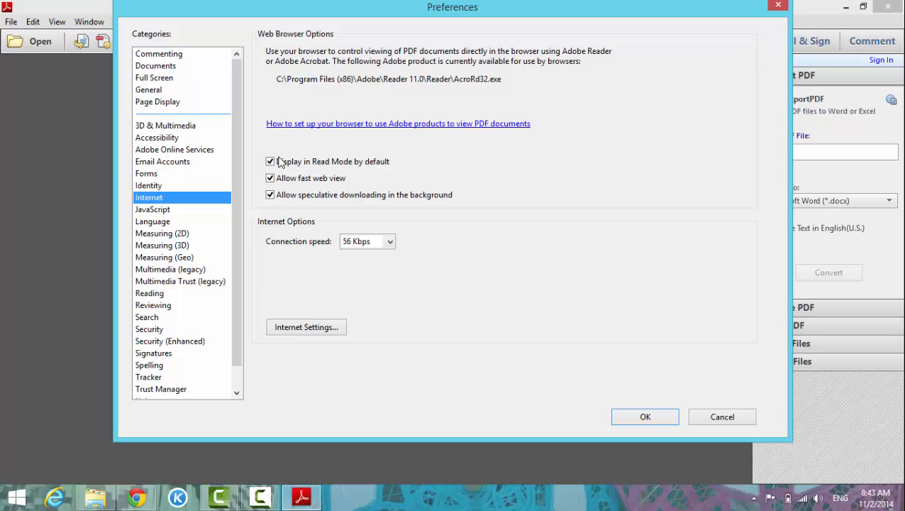
pyautogui.click(270, 161)
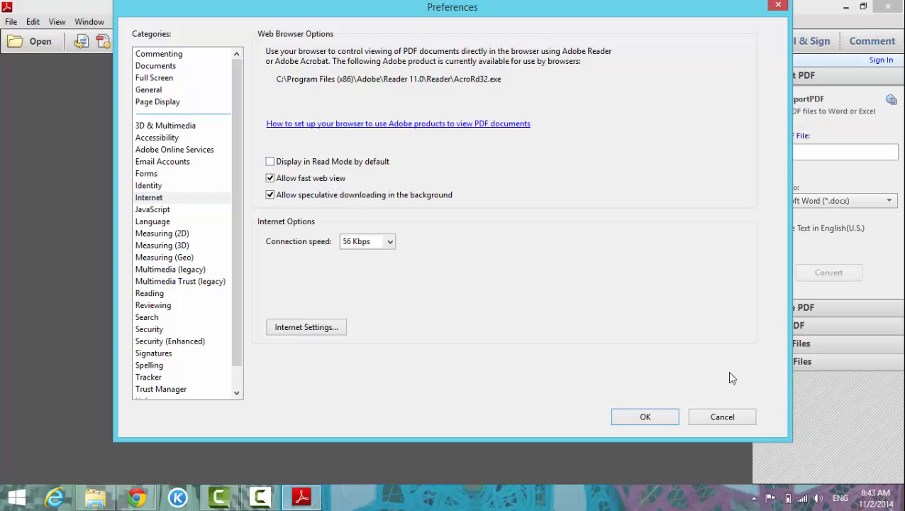
pyautogui.click(644, 417)
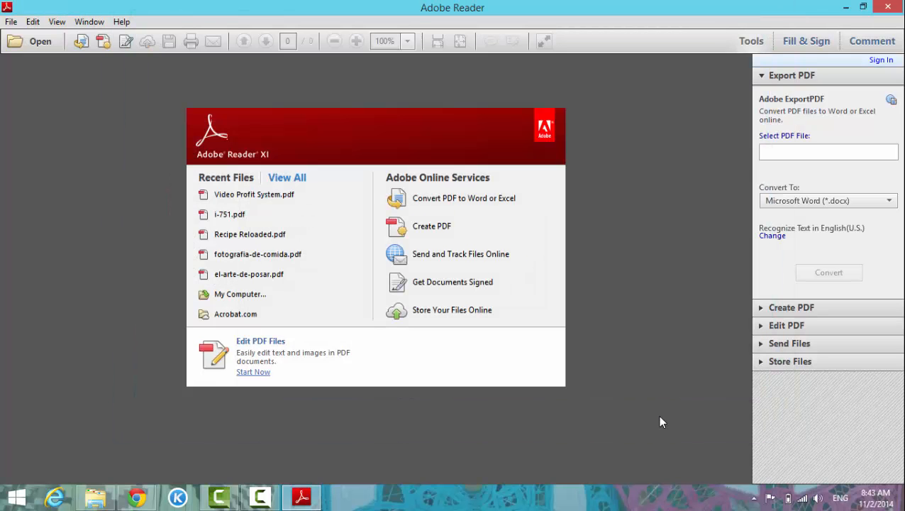
pyautogui.moveTo(645, 360)
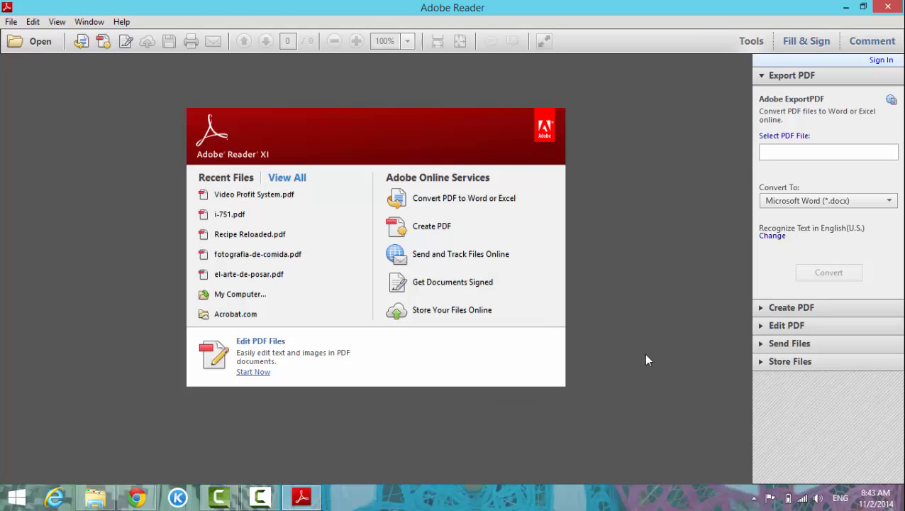